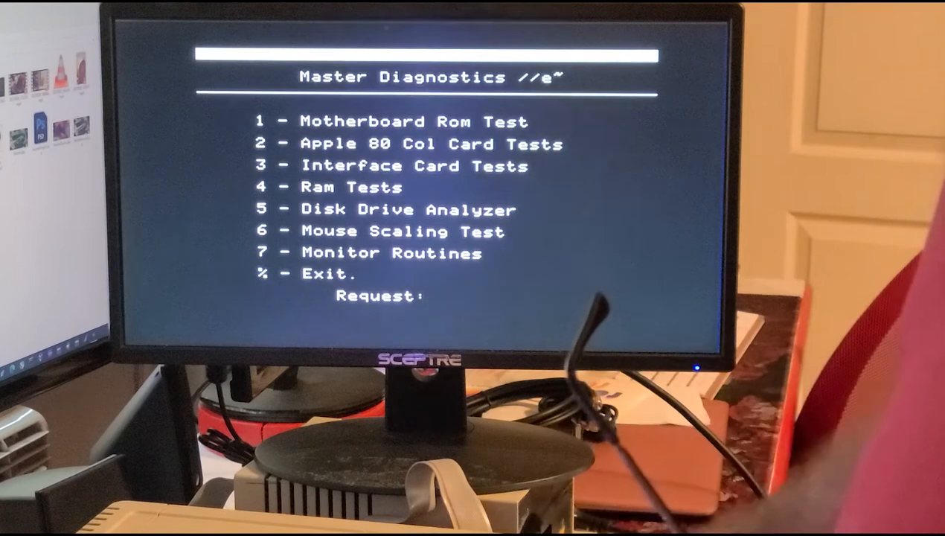
# Choose option 7 Monitor Routines and run its Test Pattern routine on the screen
pyautogui.write('7')
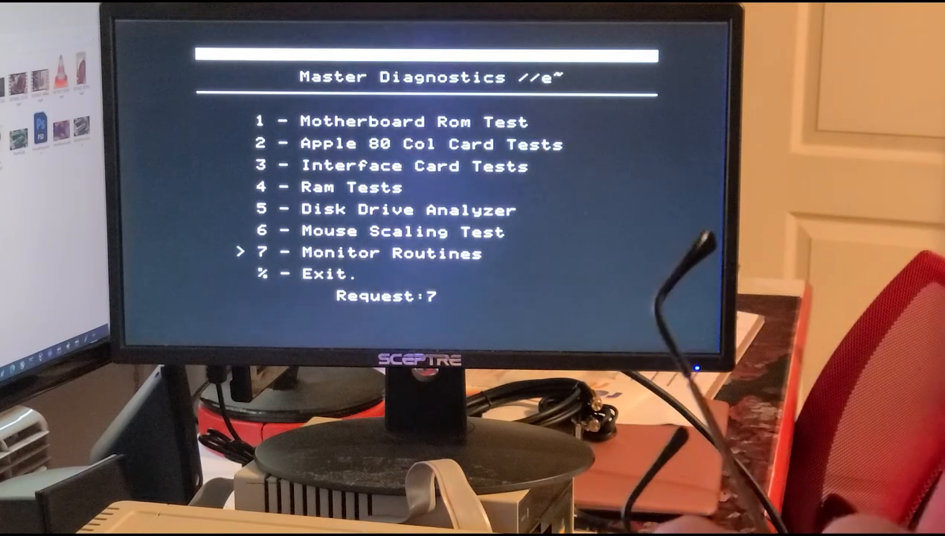
pyautogui.press('Return')
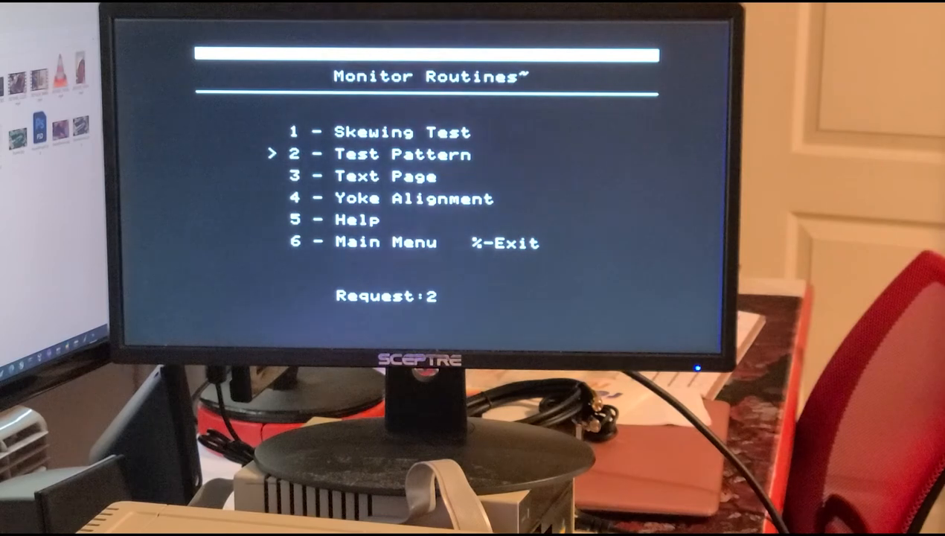
pyautogui.press('enter')
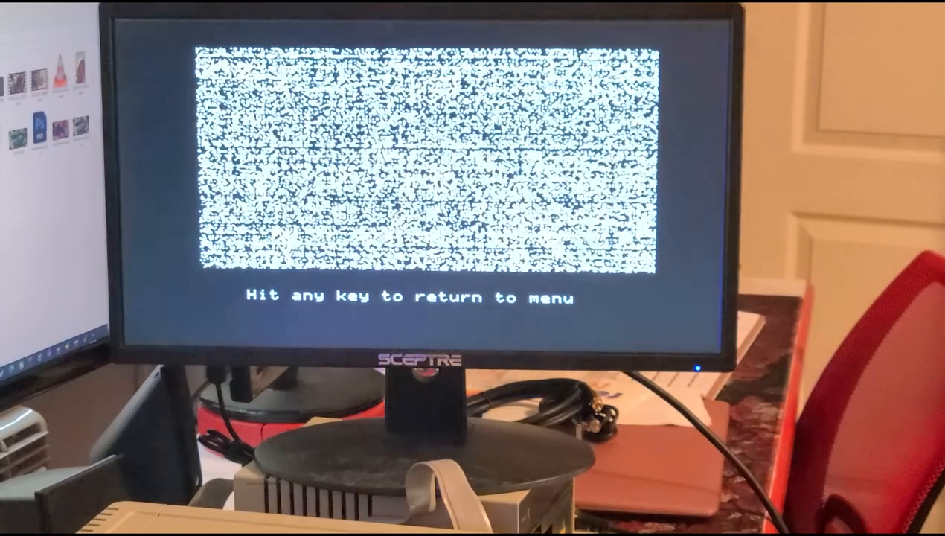